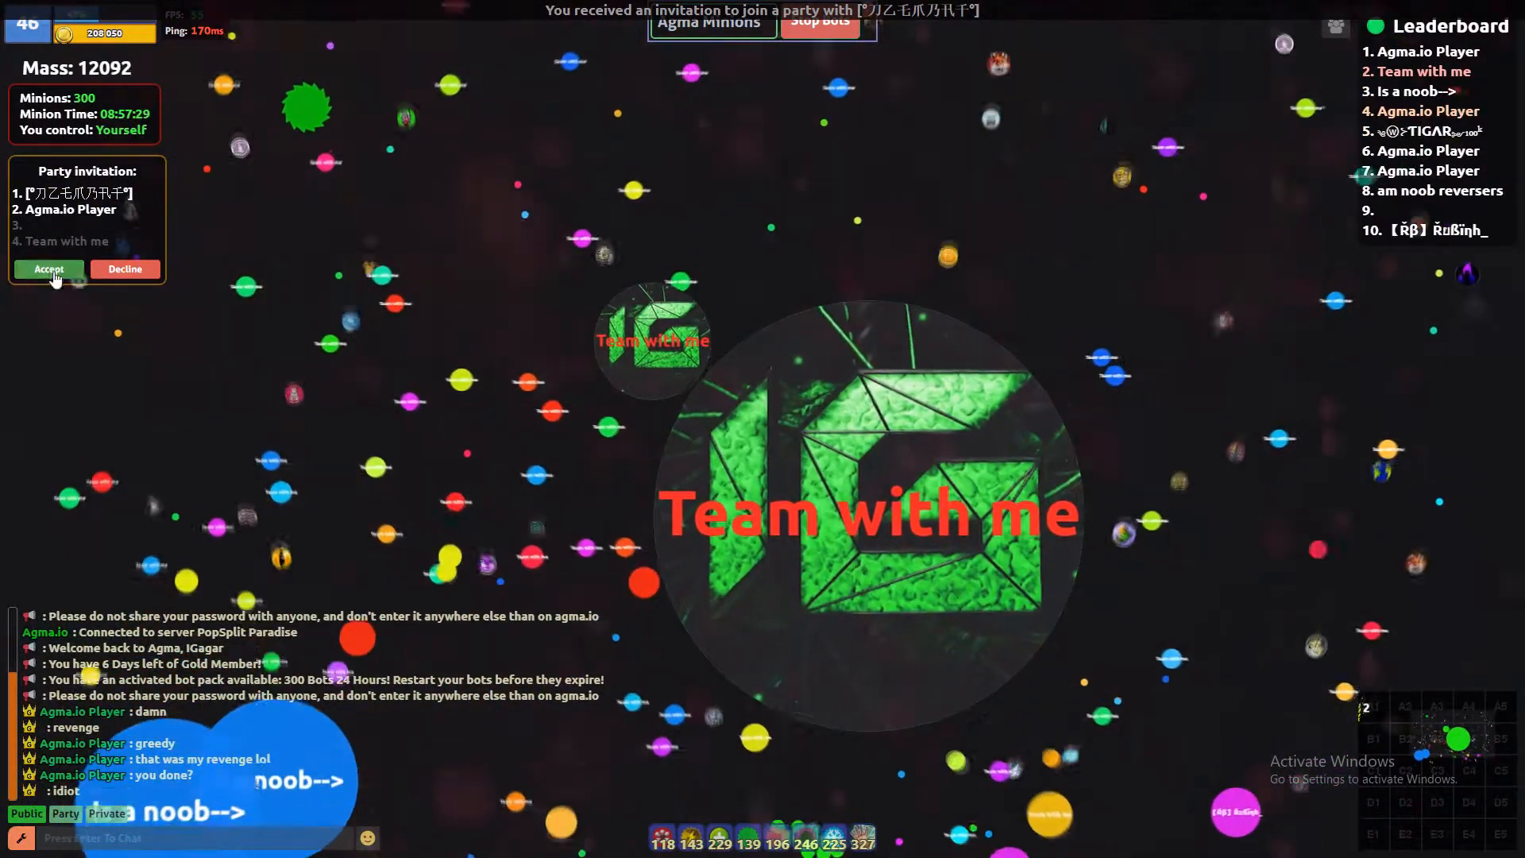
- Accept the party invitation from the top-left panel, joining the four-member party
click(46, 270)
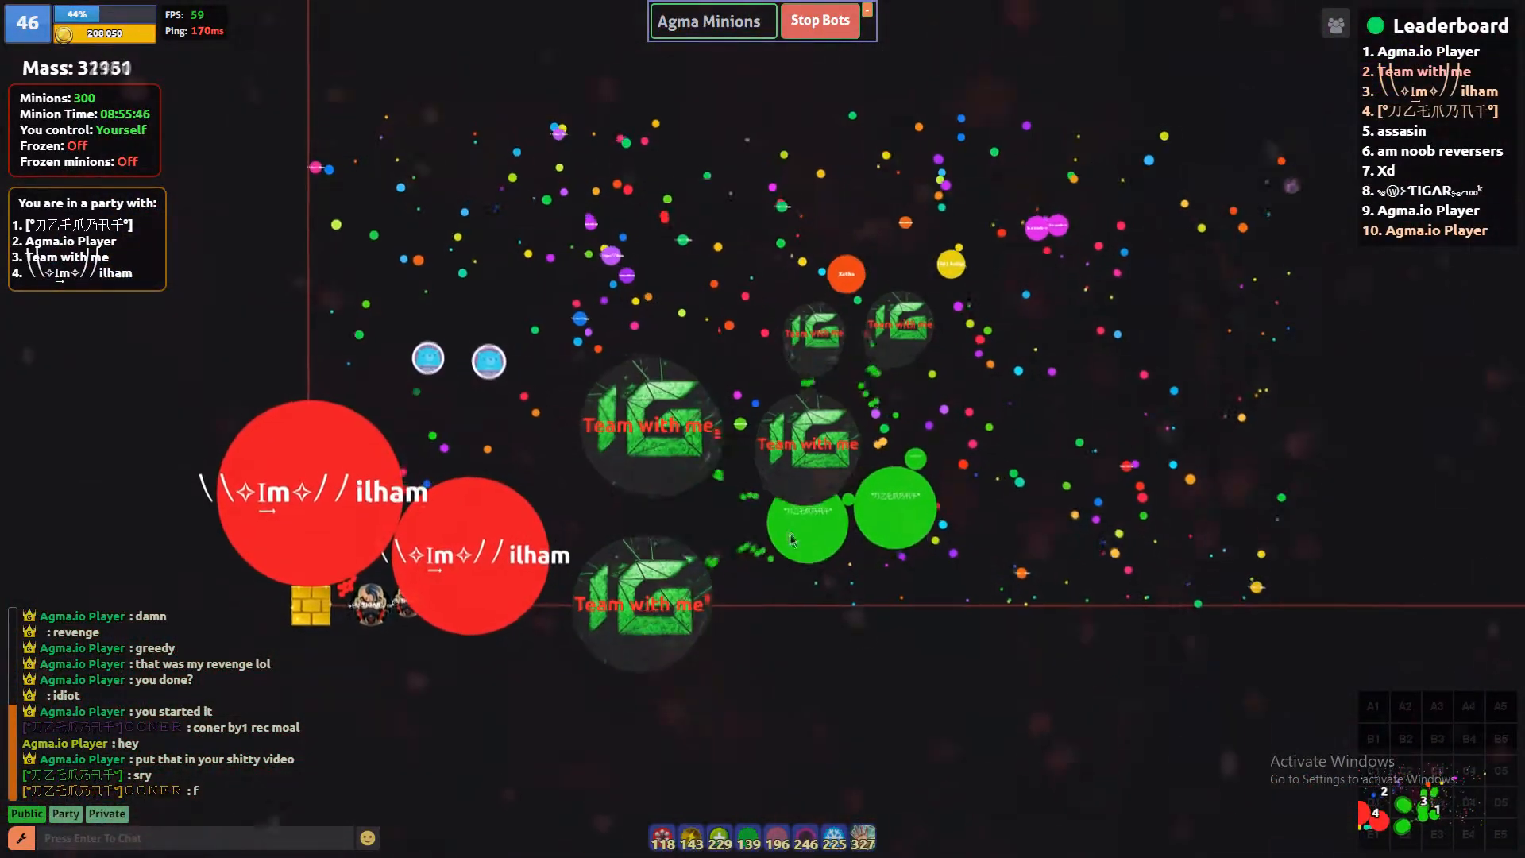
mouse_move(805, 494)
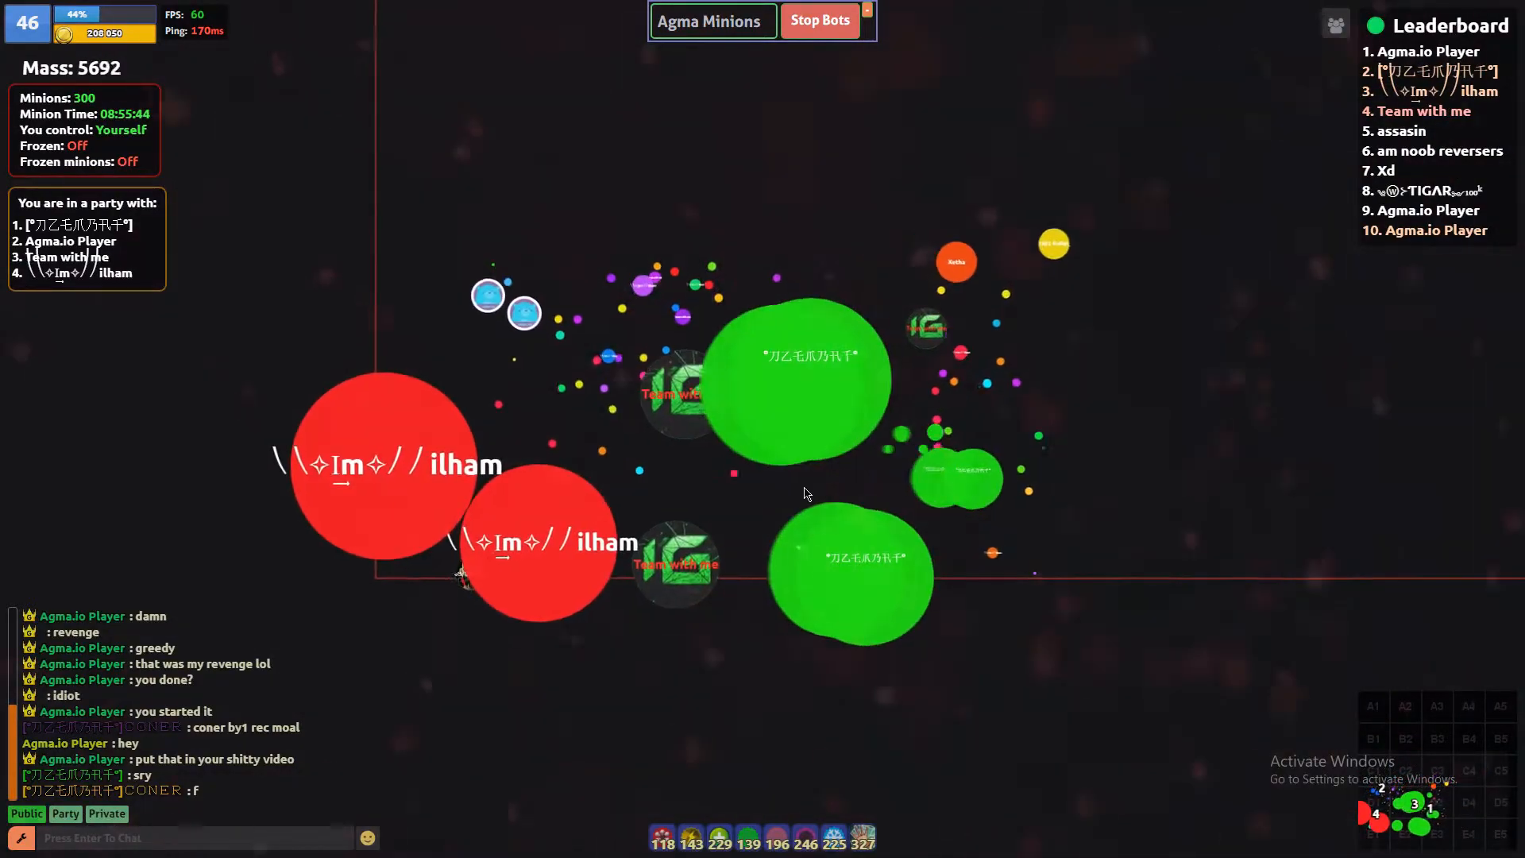